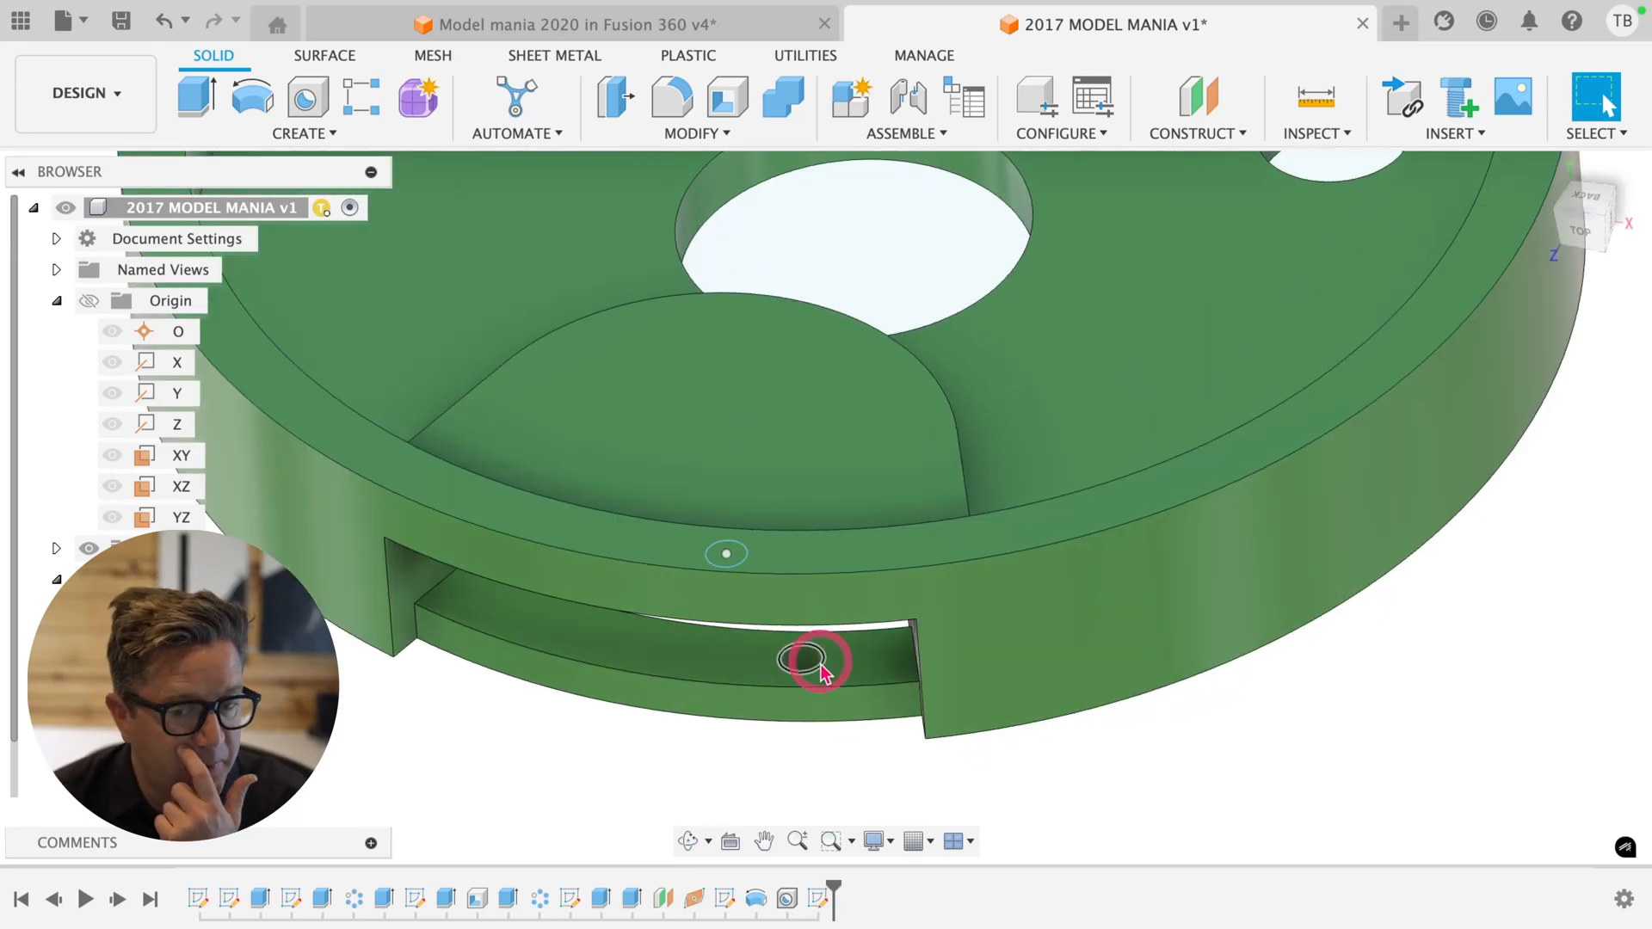
mouse_move(919, 842)
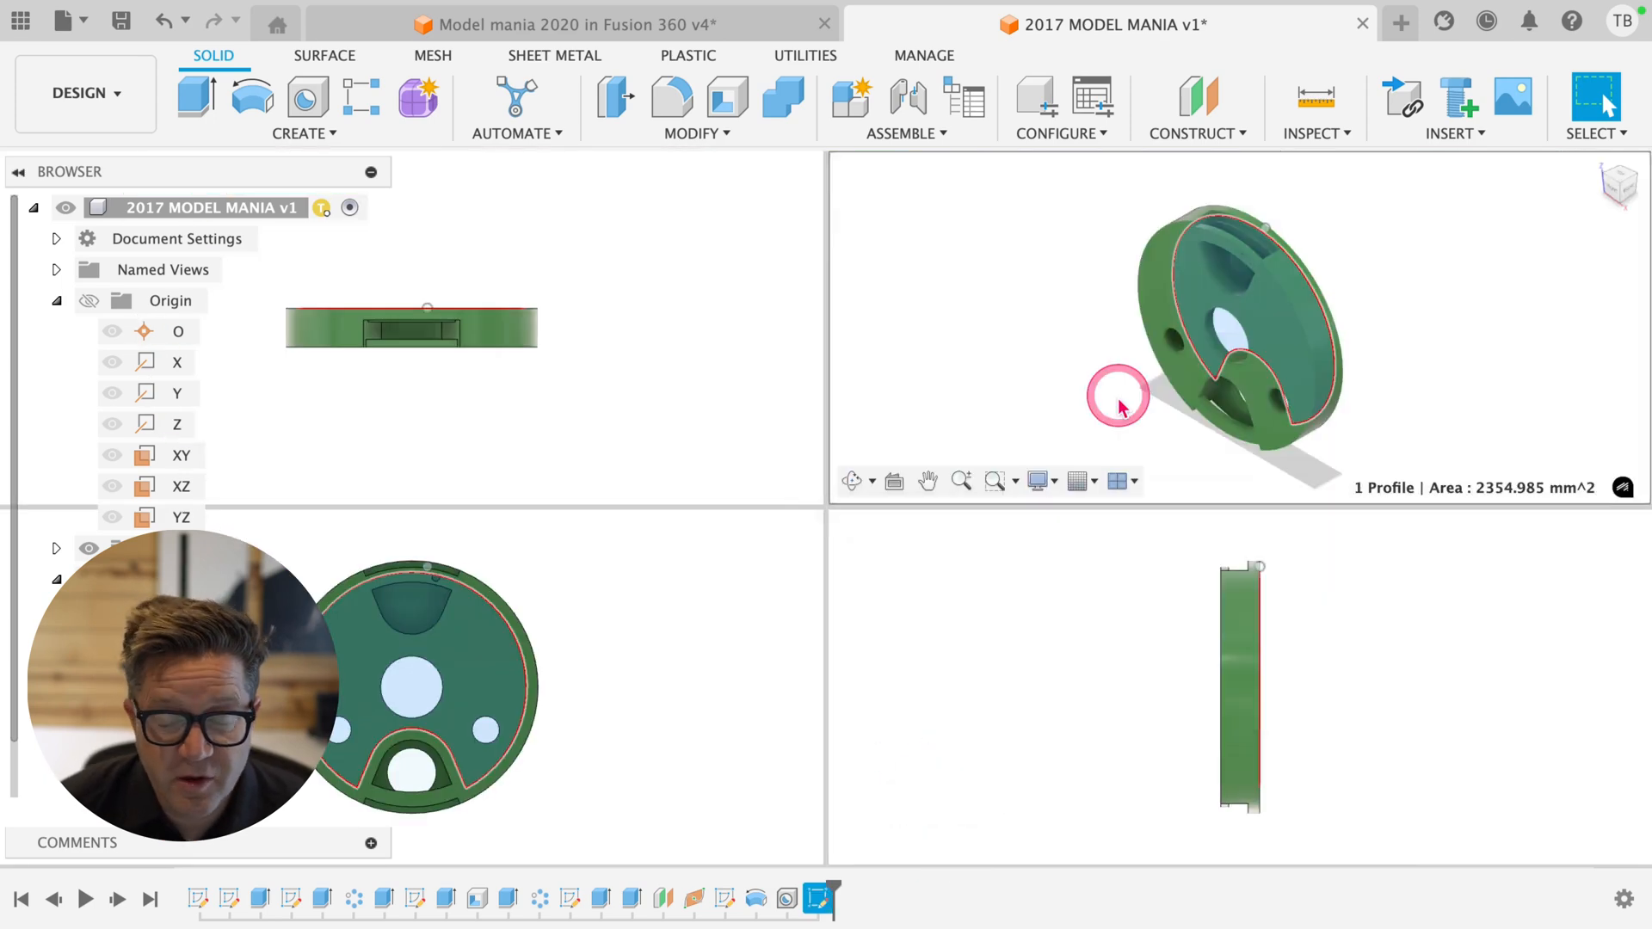
mouse_move(1061, 394)
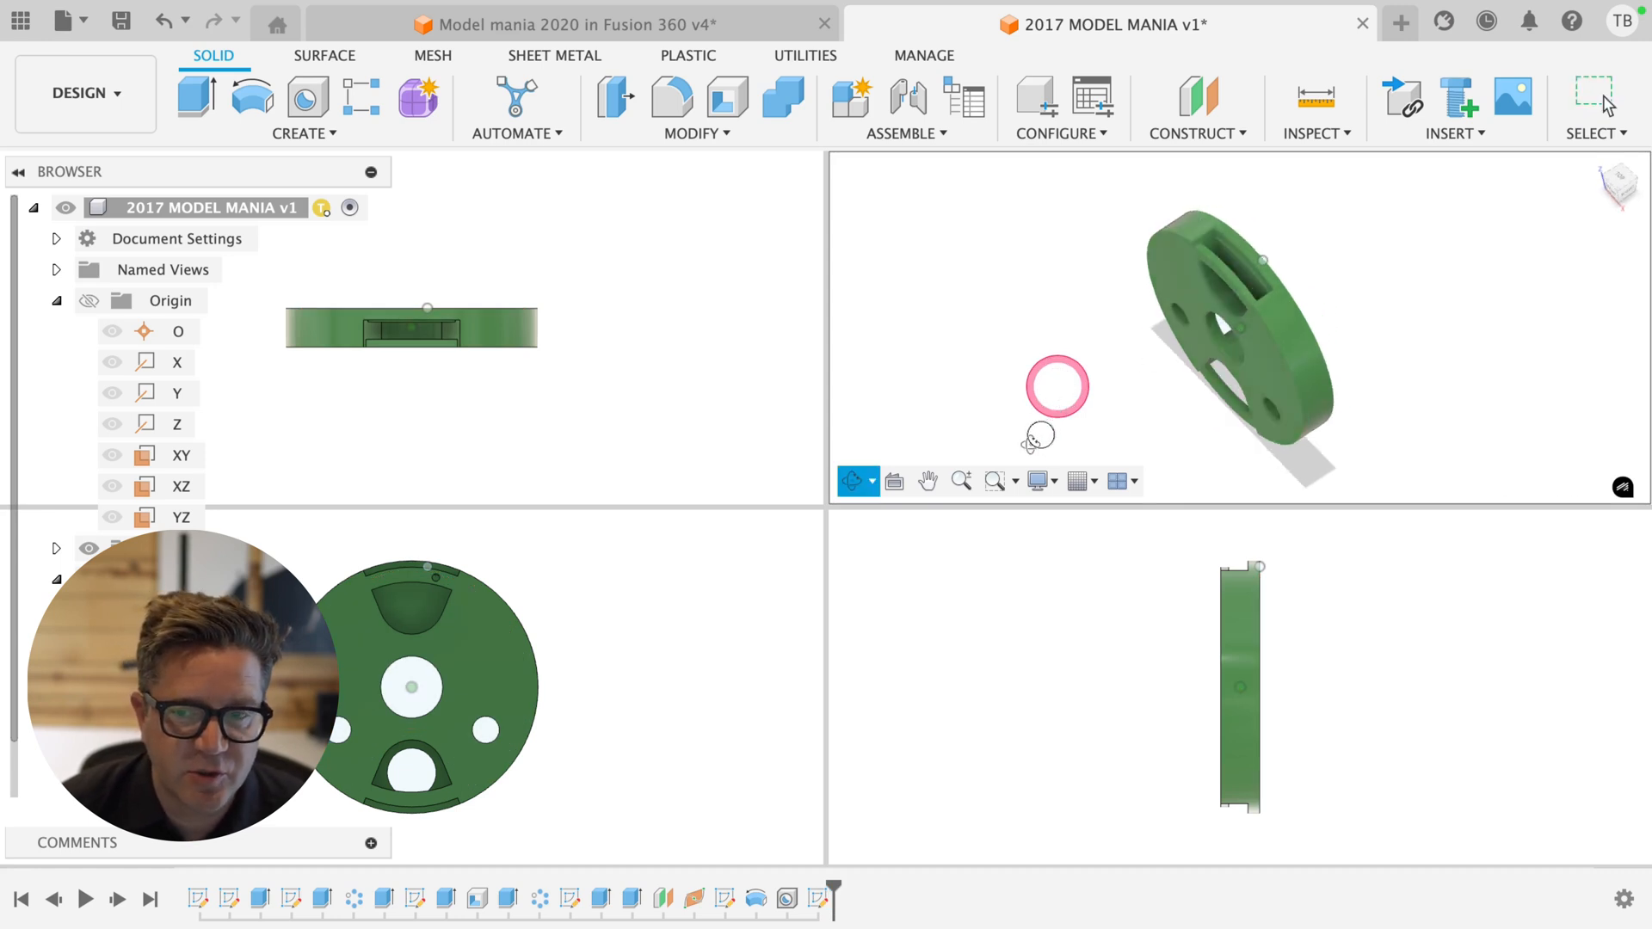
- Orbit the angled viewport around the disc's side slot and open the visual style options
drag(1056, 386, 921, 409)
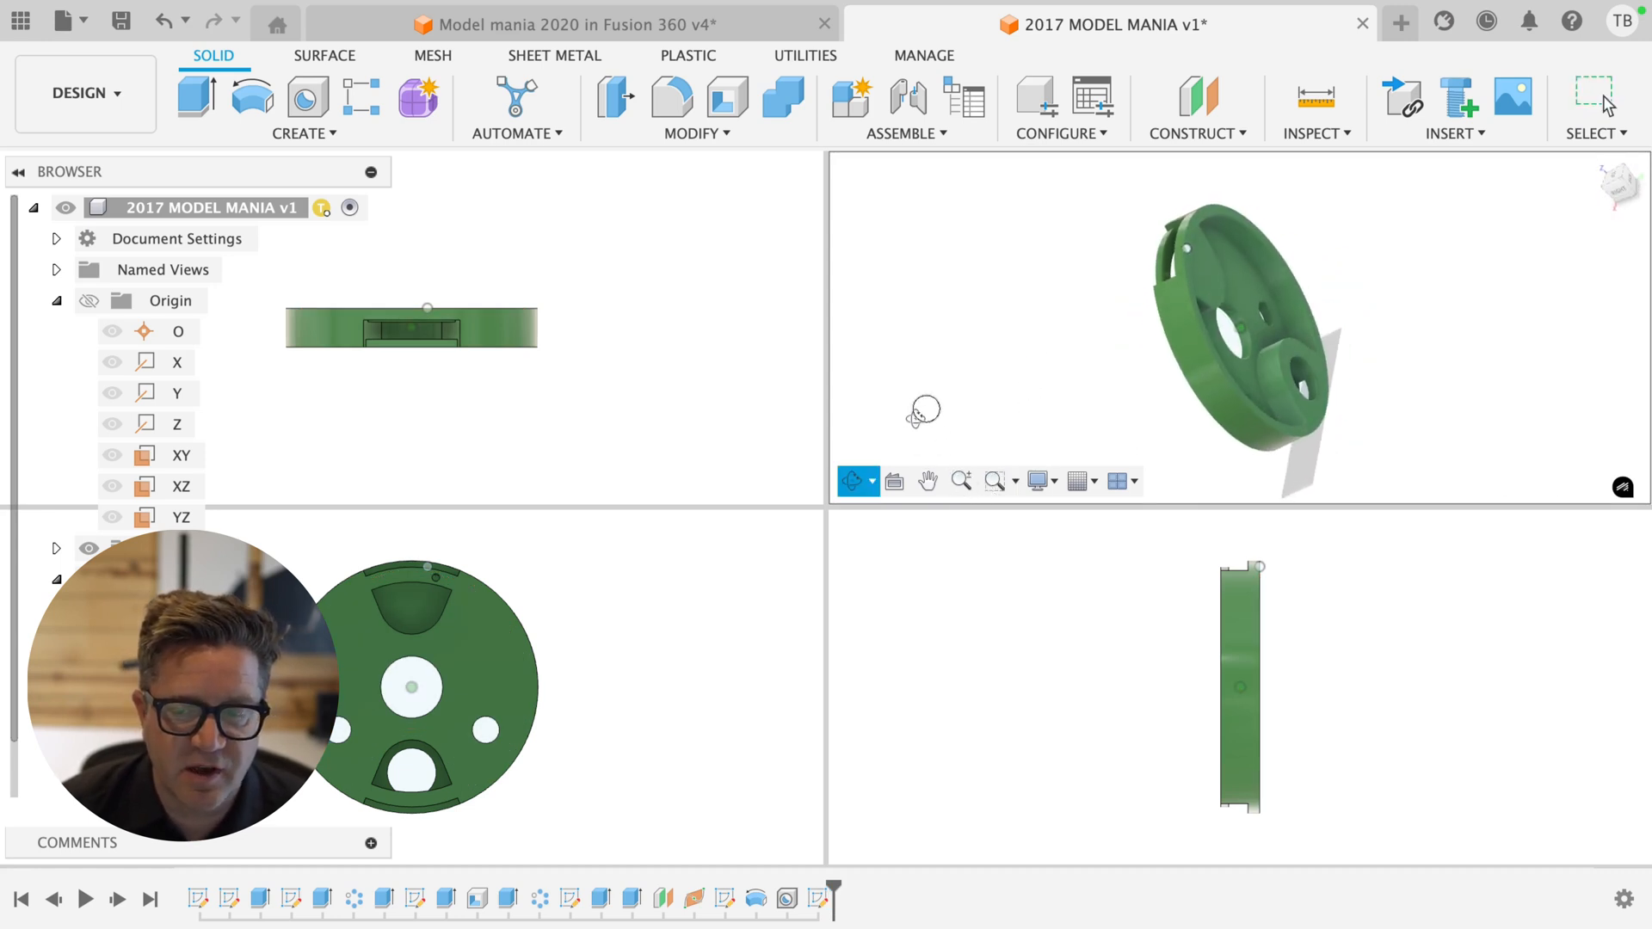
drag(928, 411, 973, 379)
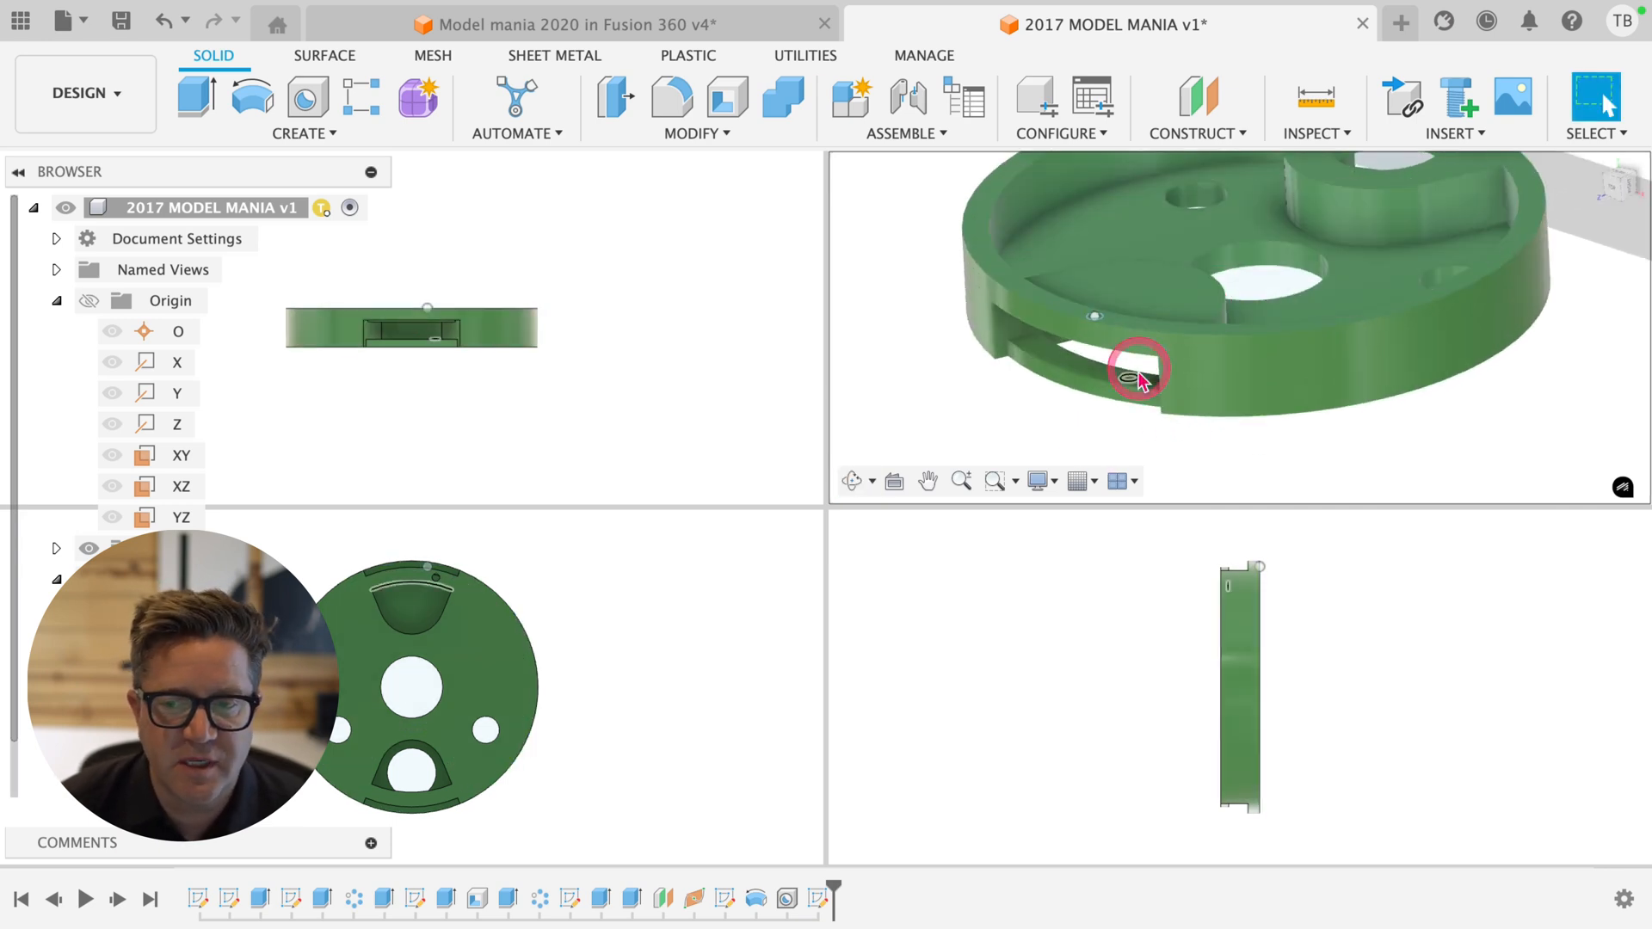
click(1053, 481)
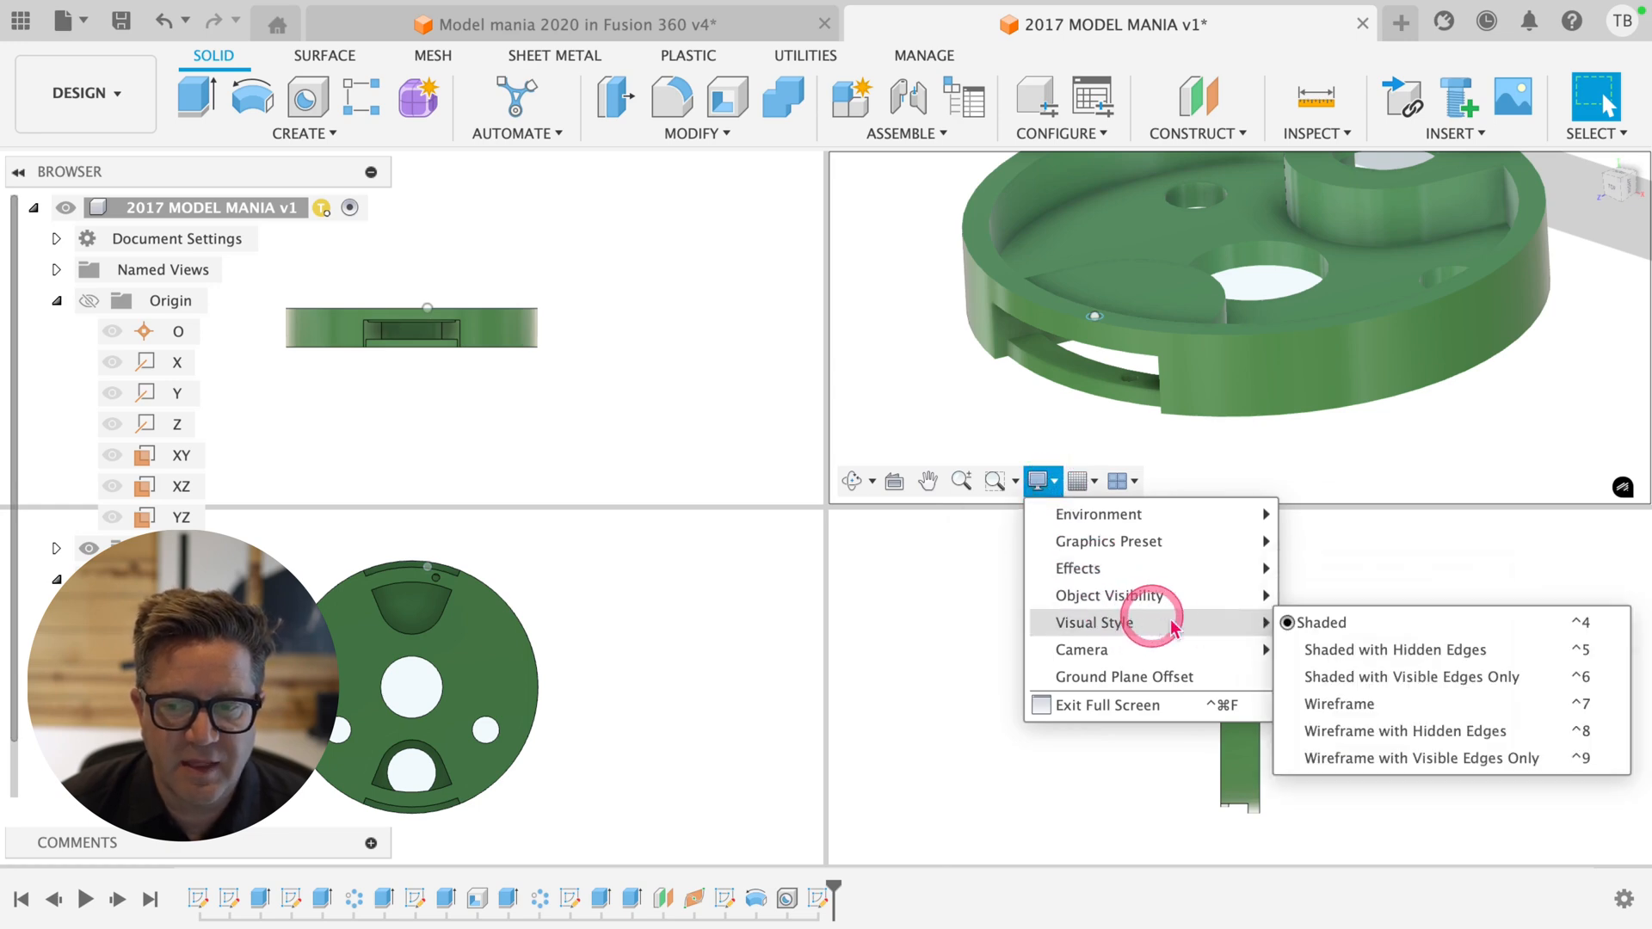
- Set the angled viewport to Wireframe with Visible Edges Only
click(1338, 703)
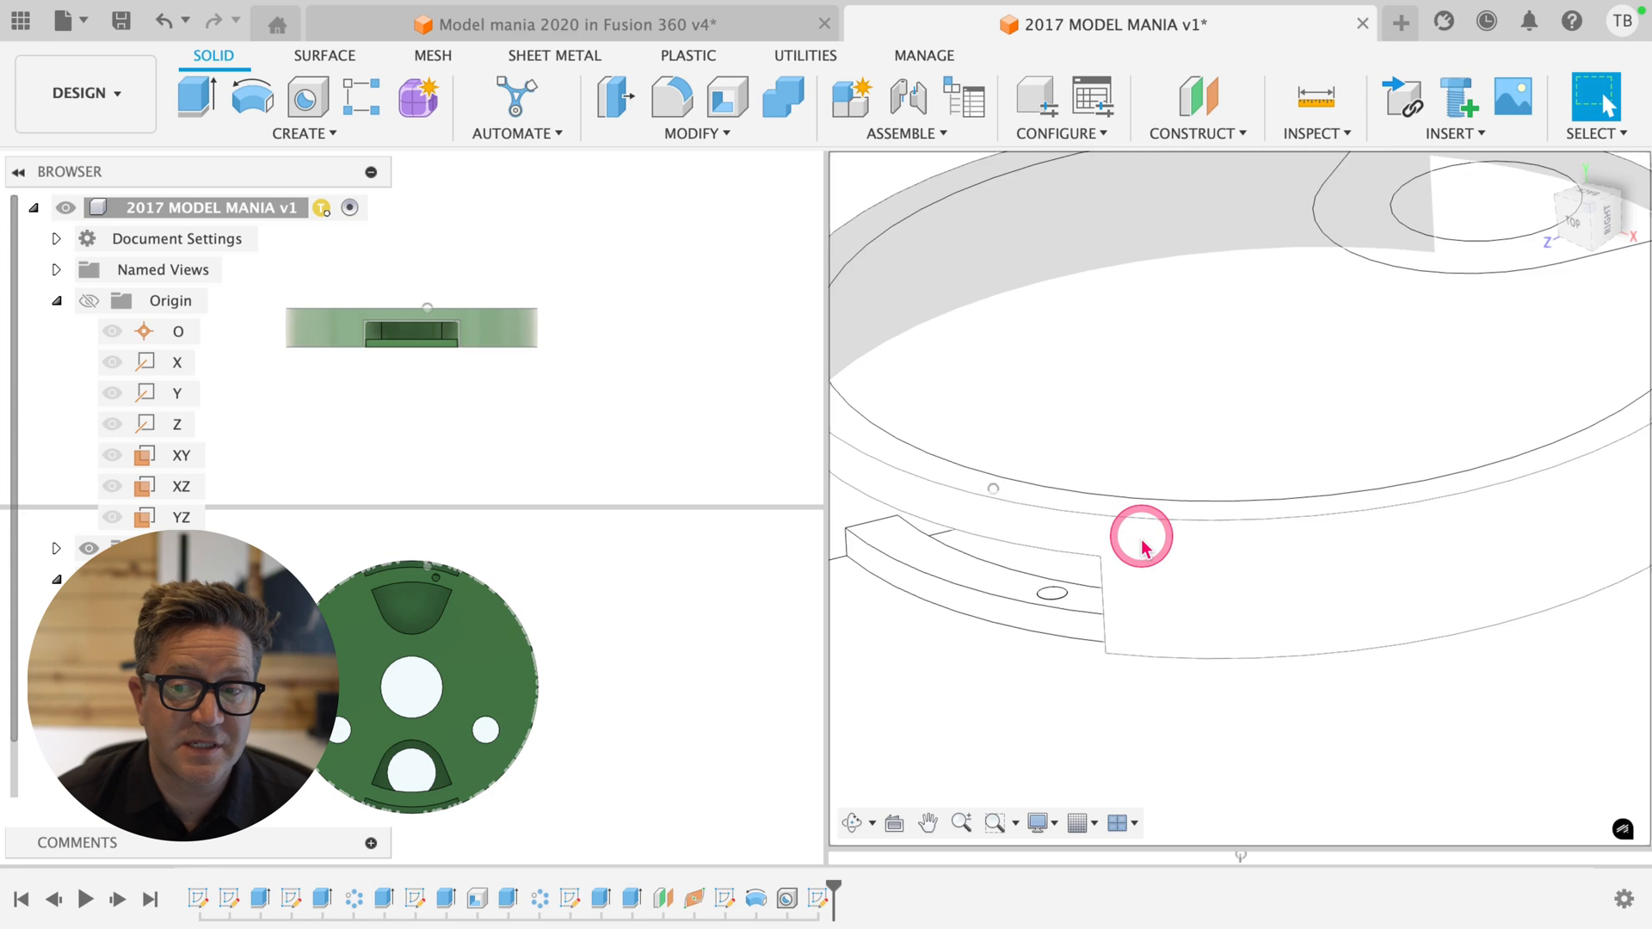
- Zoom out the wireframe viewport until the full disc outline fits
drag(1137, 537, 1085, 348)
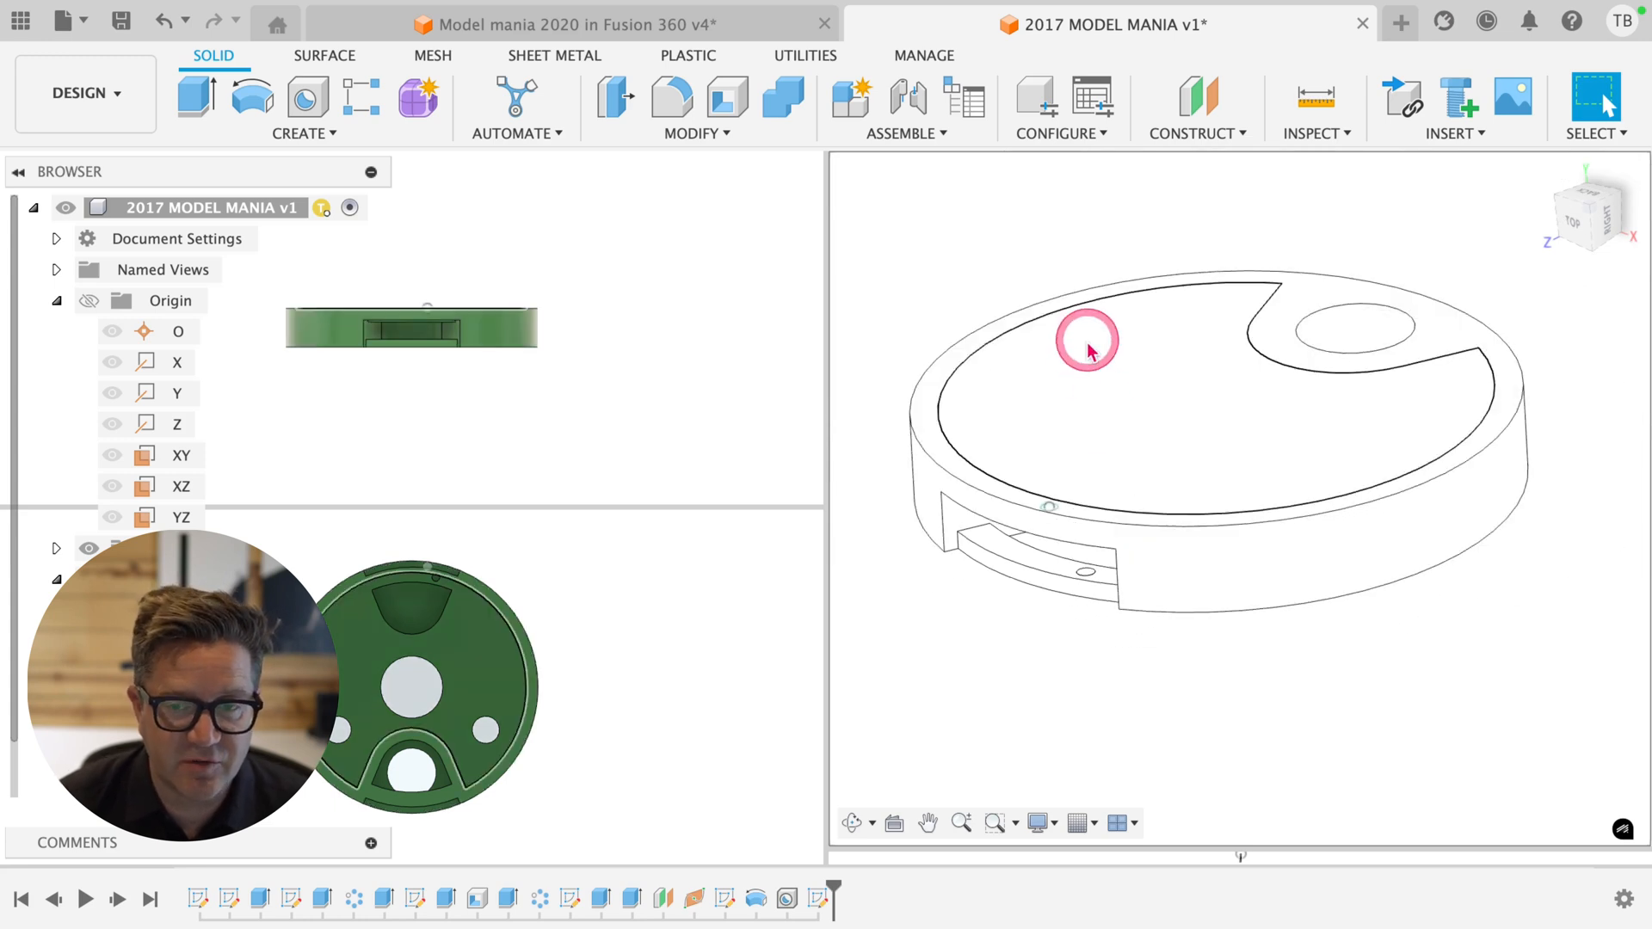
mouse_move(1033, 462)
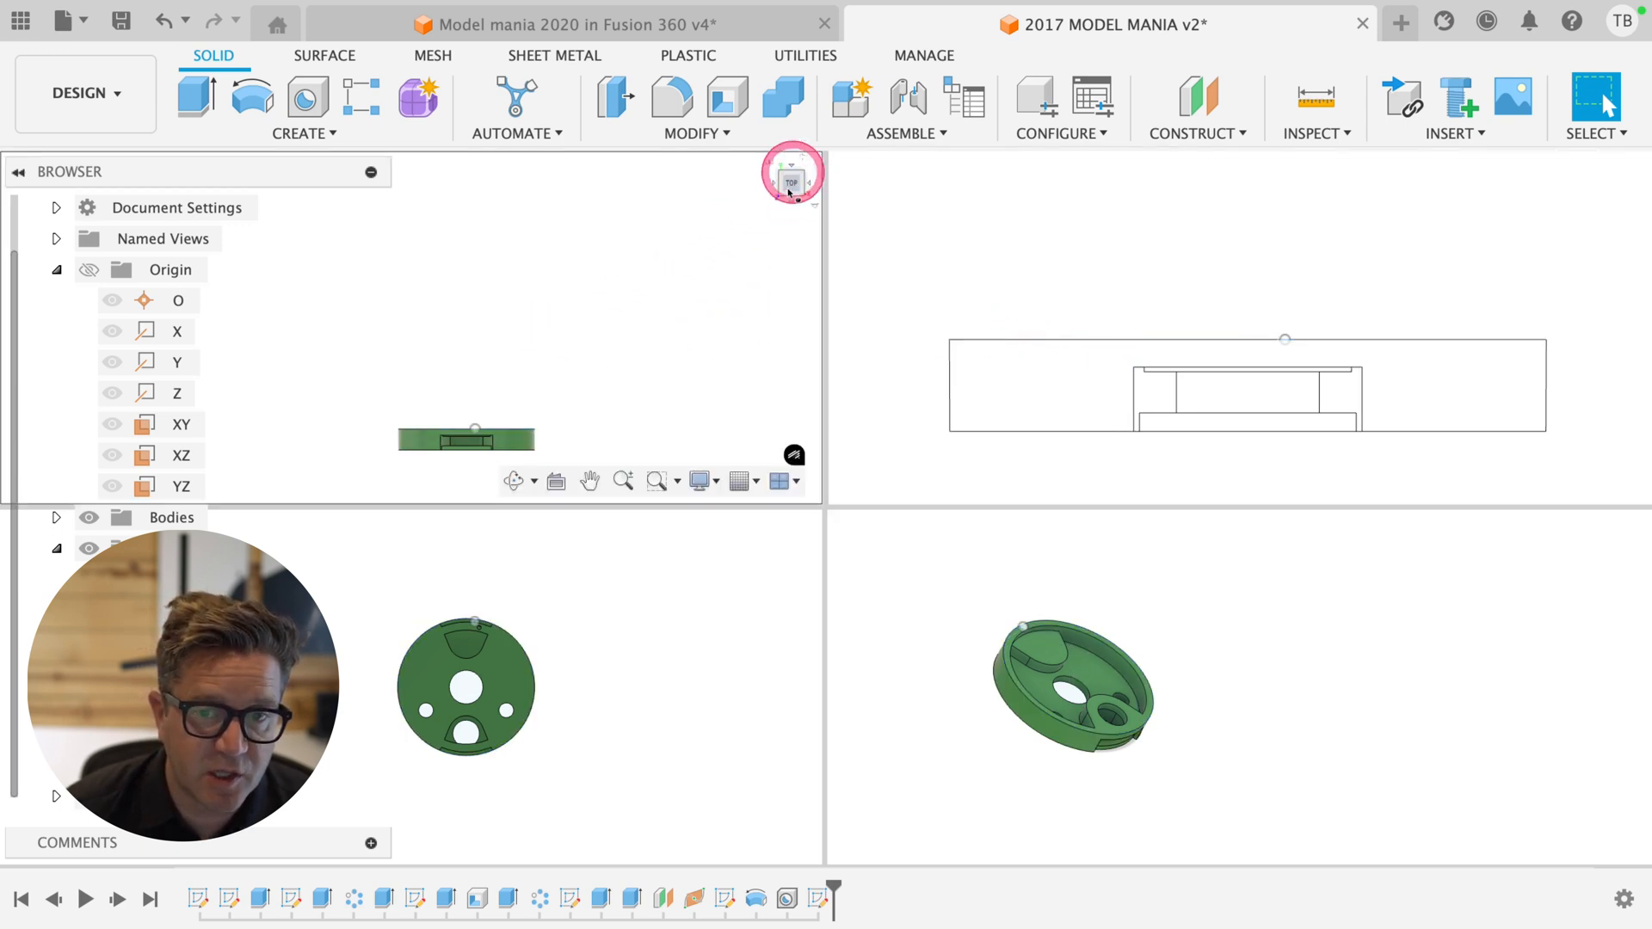
- Reorient the upper-left view of the disc and open the viewport layout dropdown
click(791, 183)
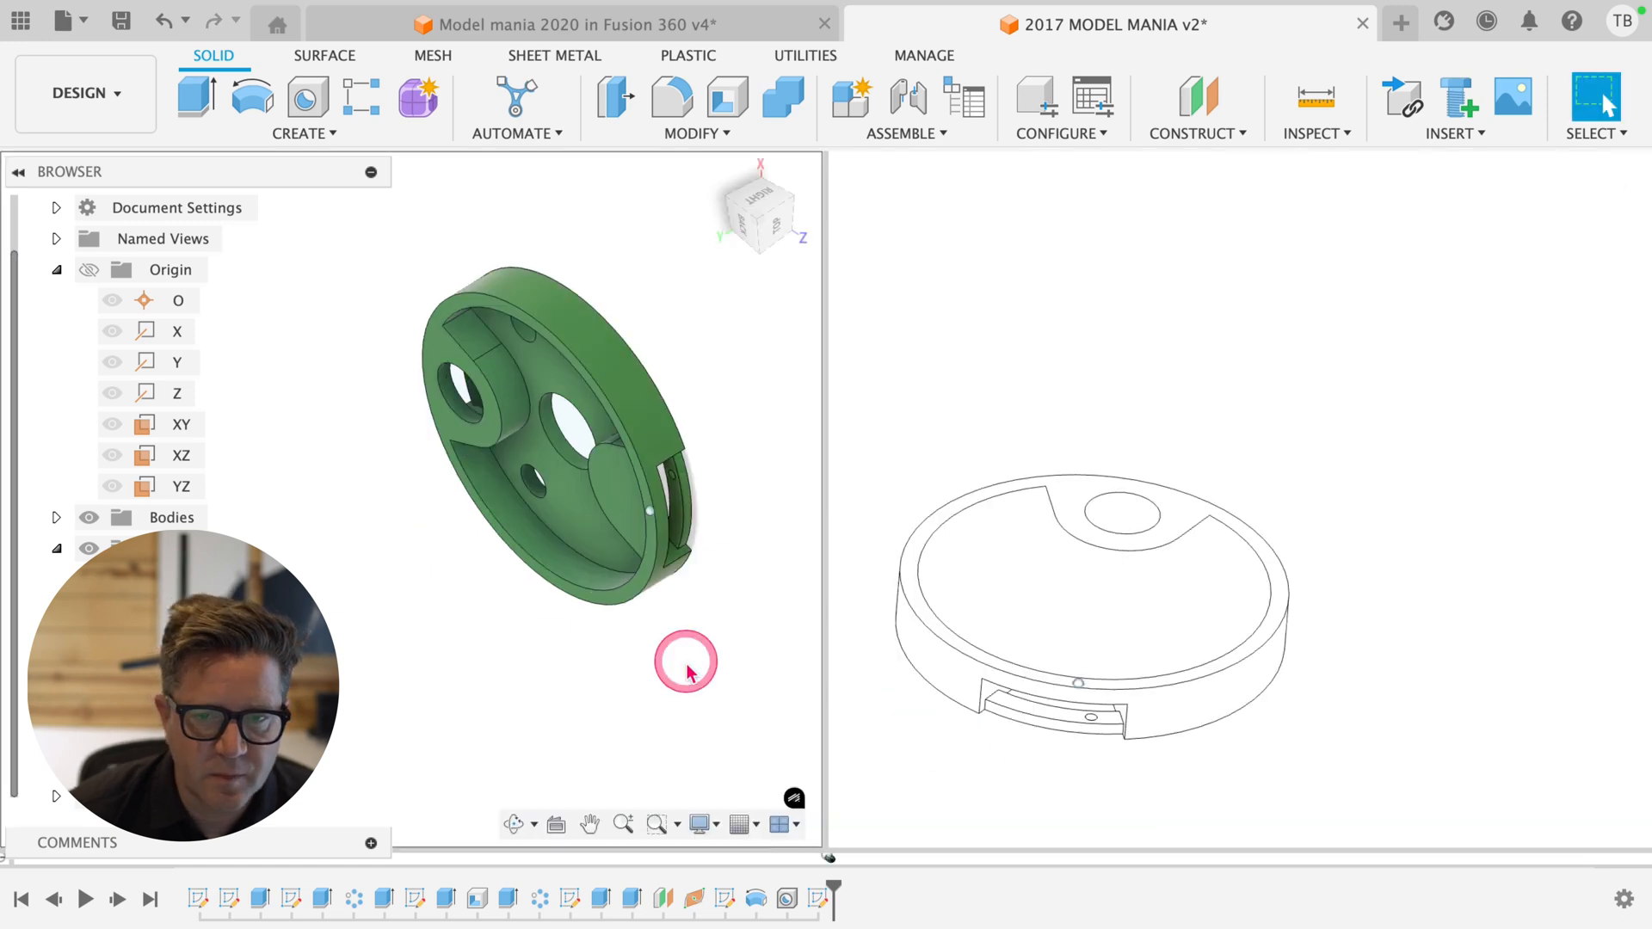
click(782, 823)
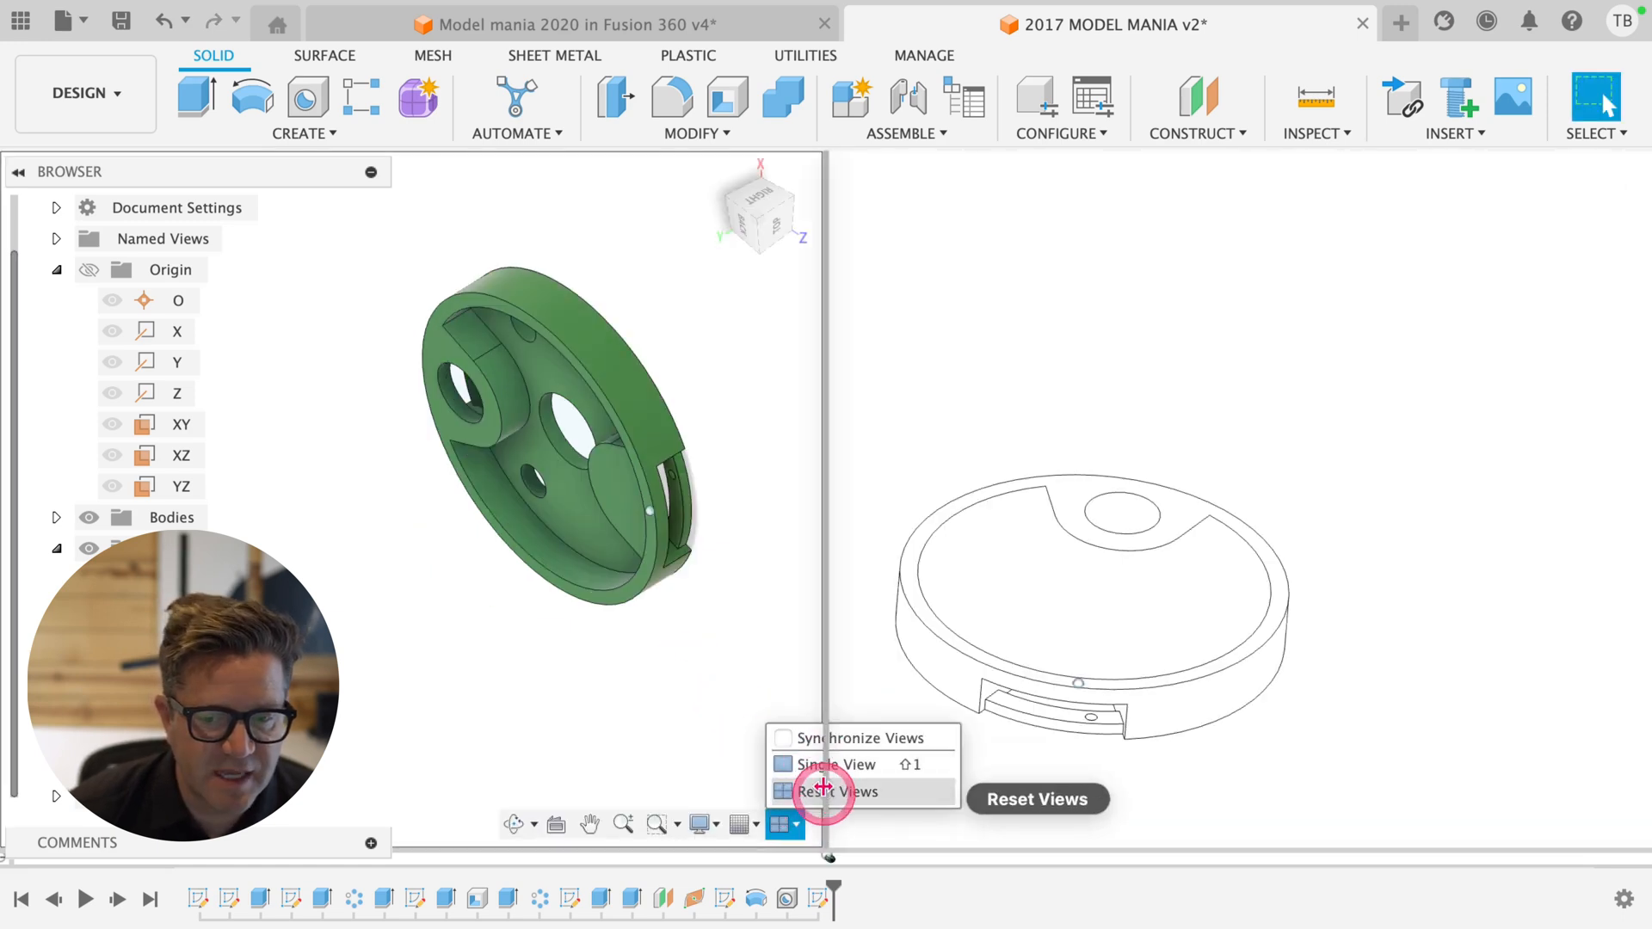
- Reset to four views and confirm an offset plane at -4.751 mm
click(834, 791)
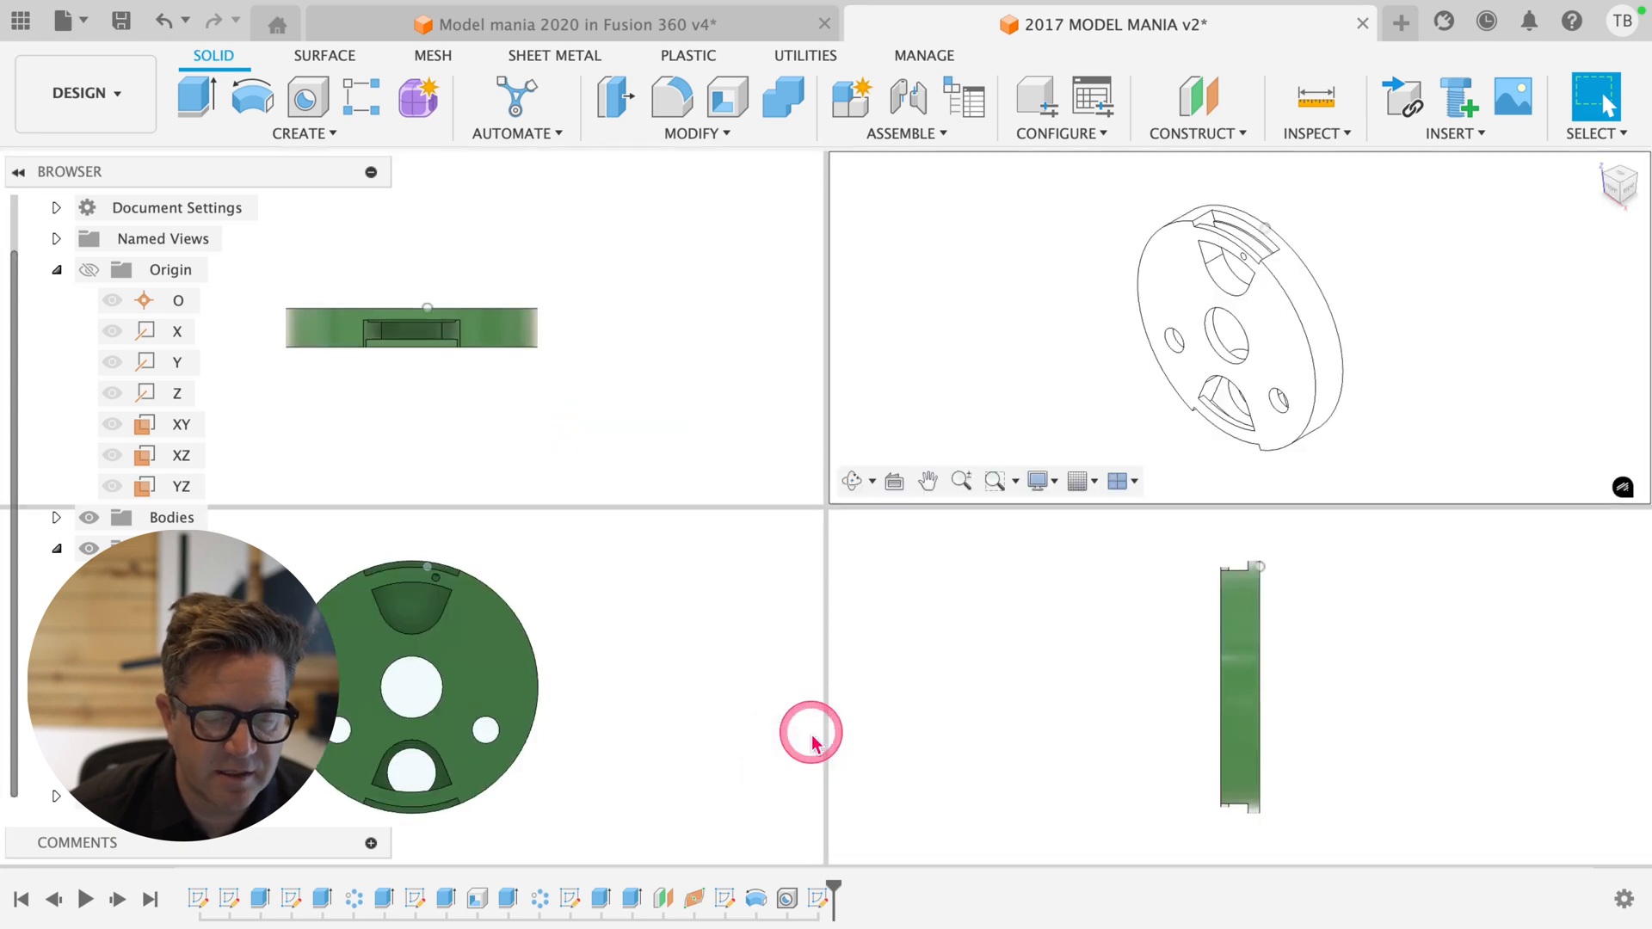
mouse_move(755, 545)
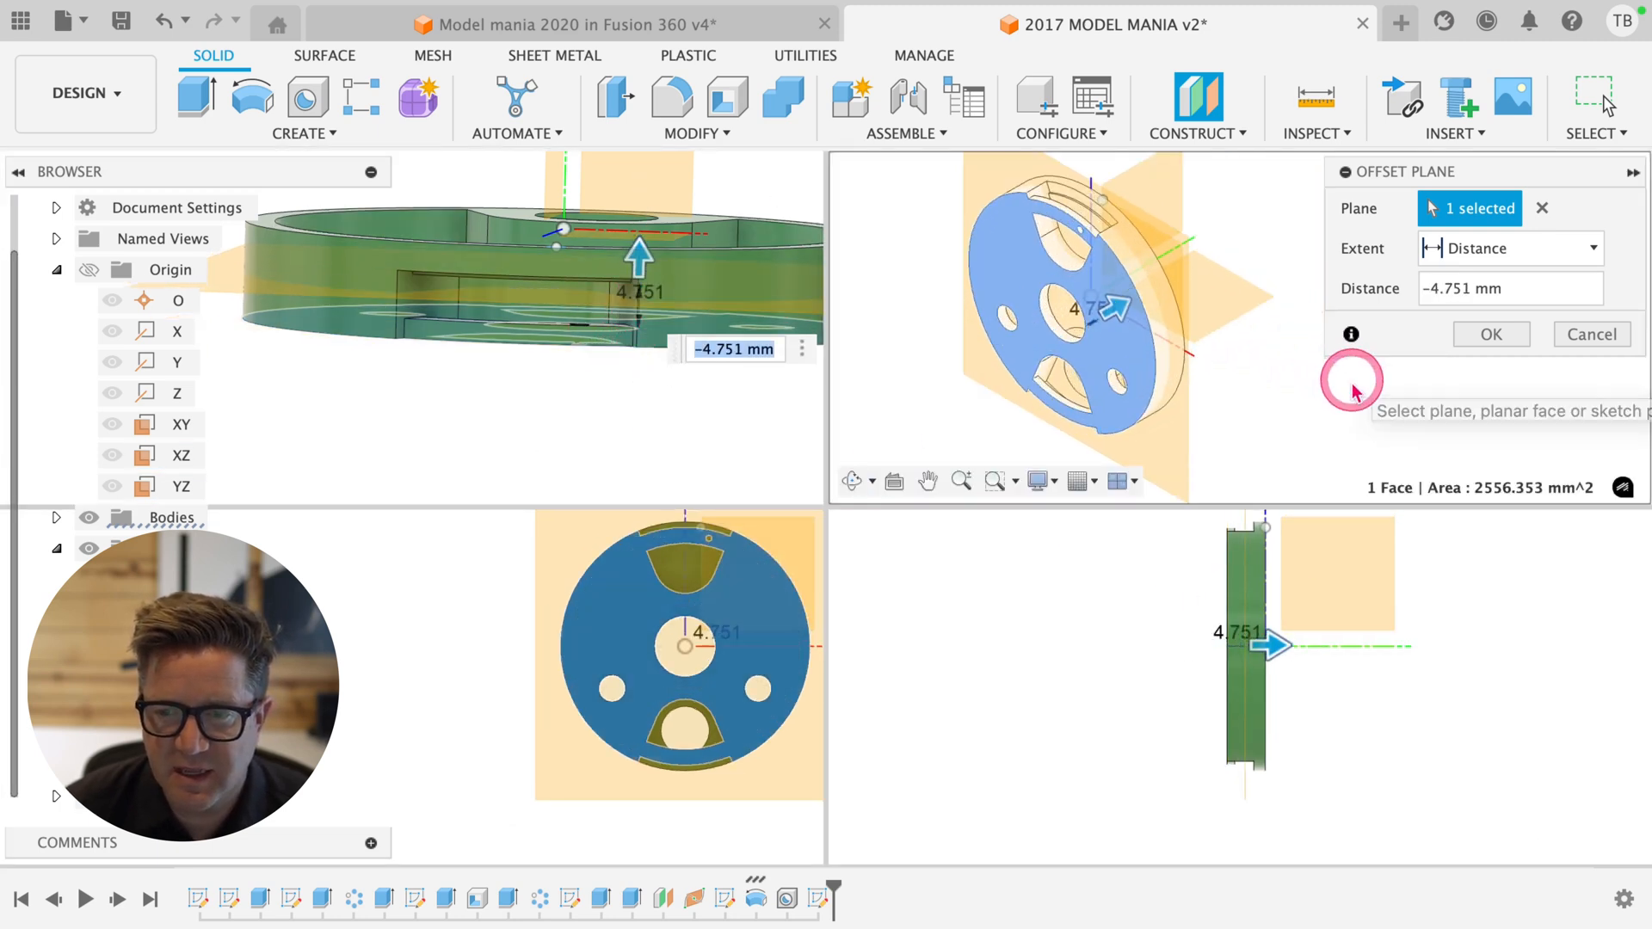
click(193, 101)
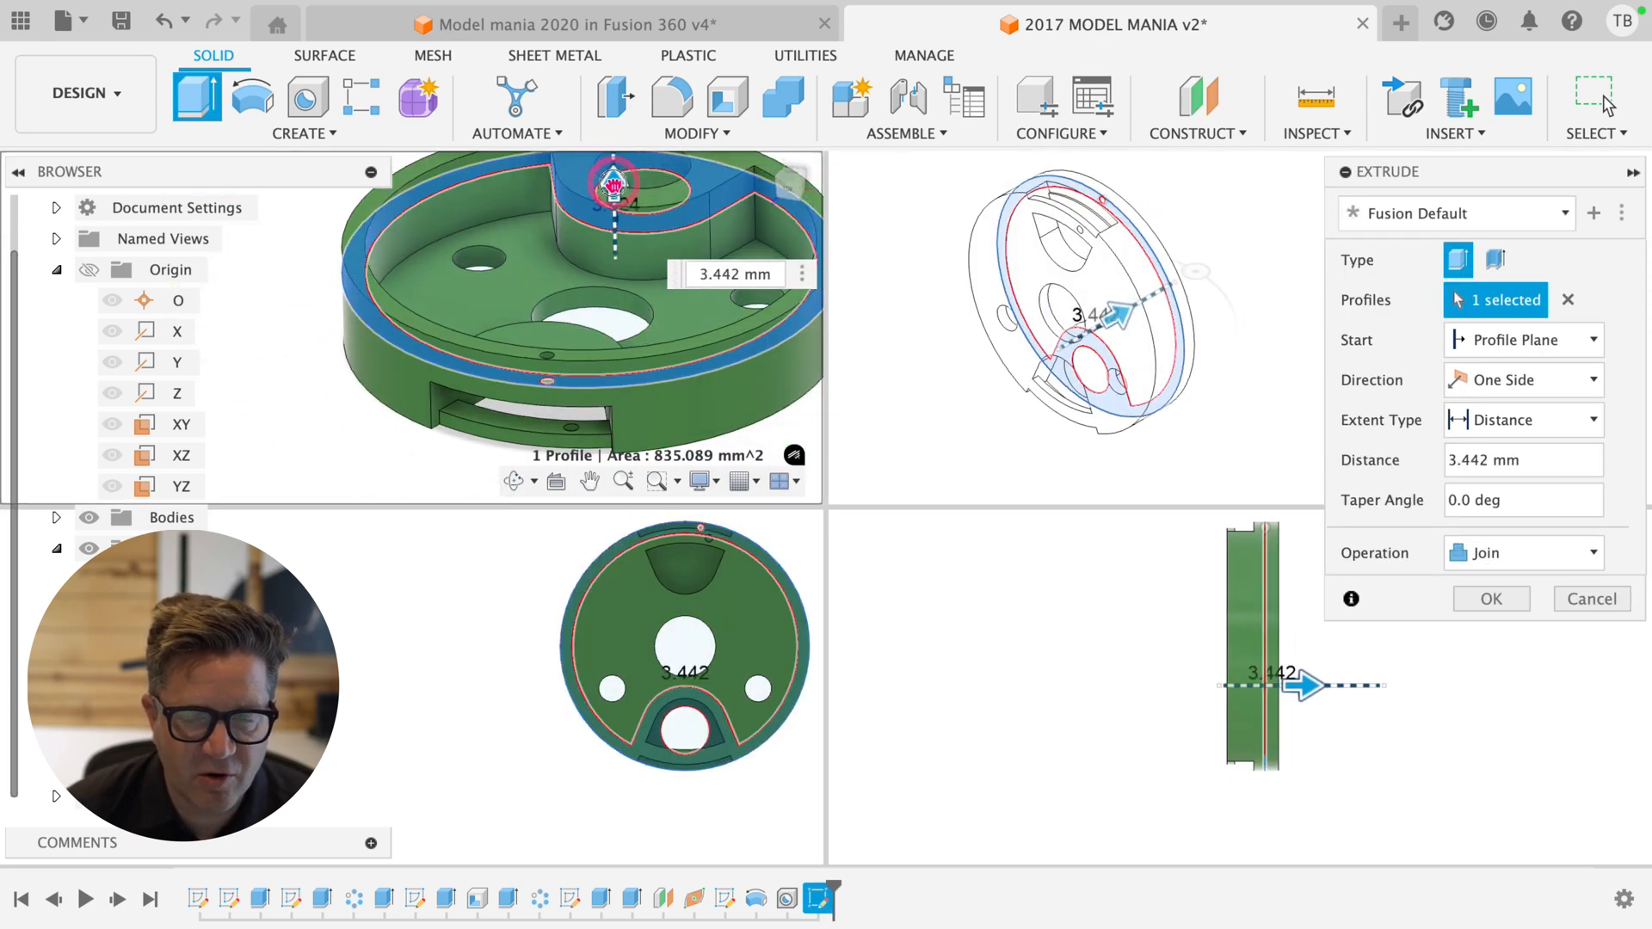
- Drag the ring extrusion manipulator to a 5.923 mm join distance
drag(614, 184, 615, 168)
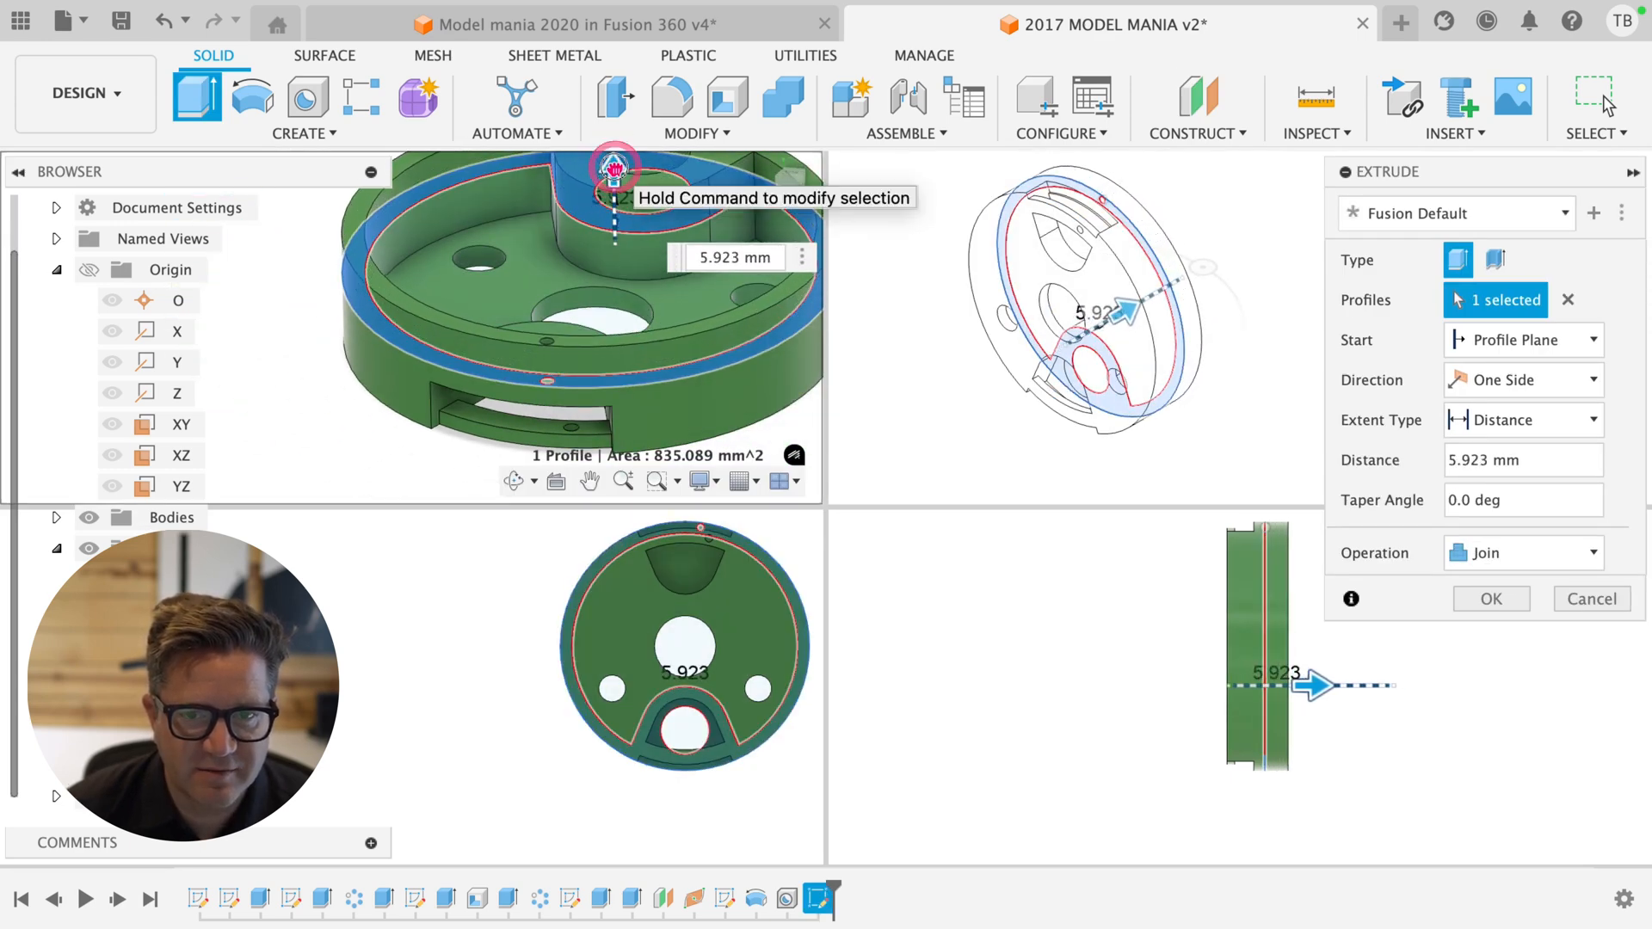